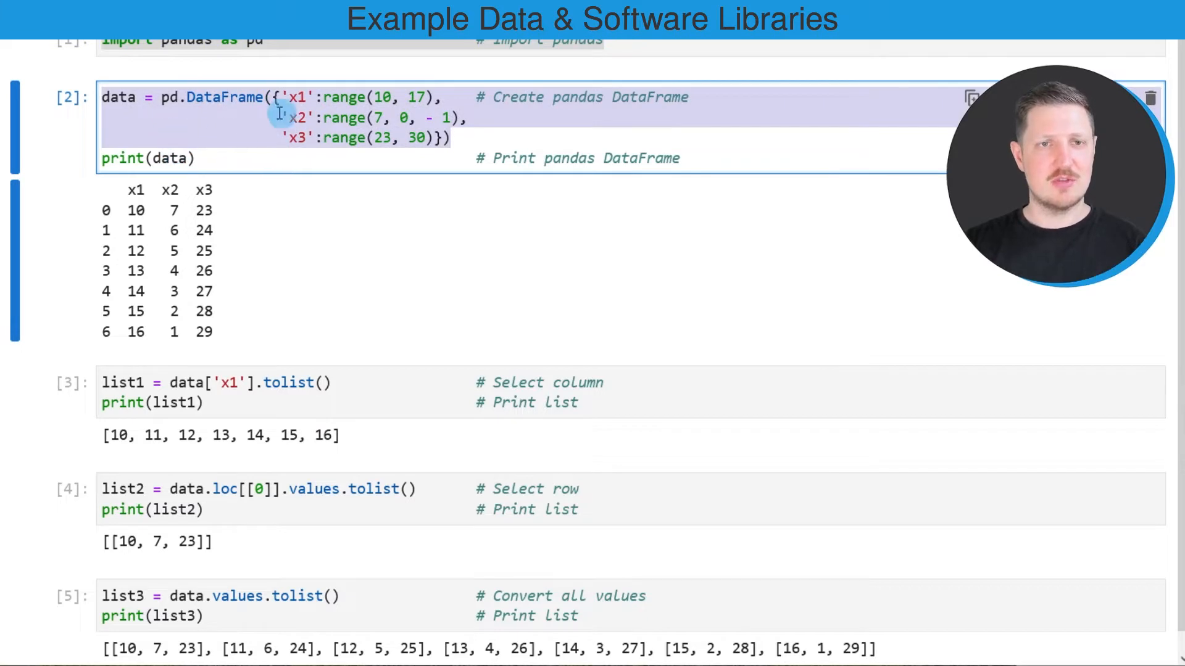
mouse_move(405, 119)
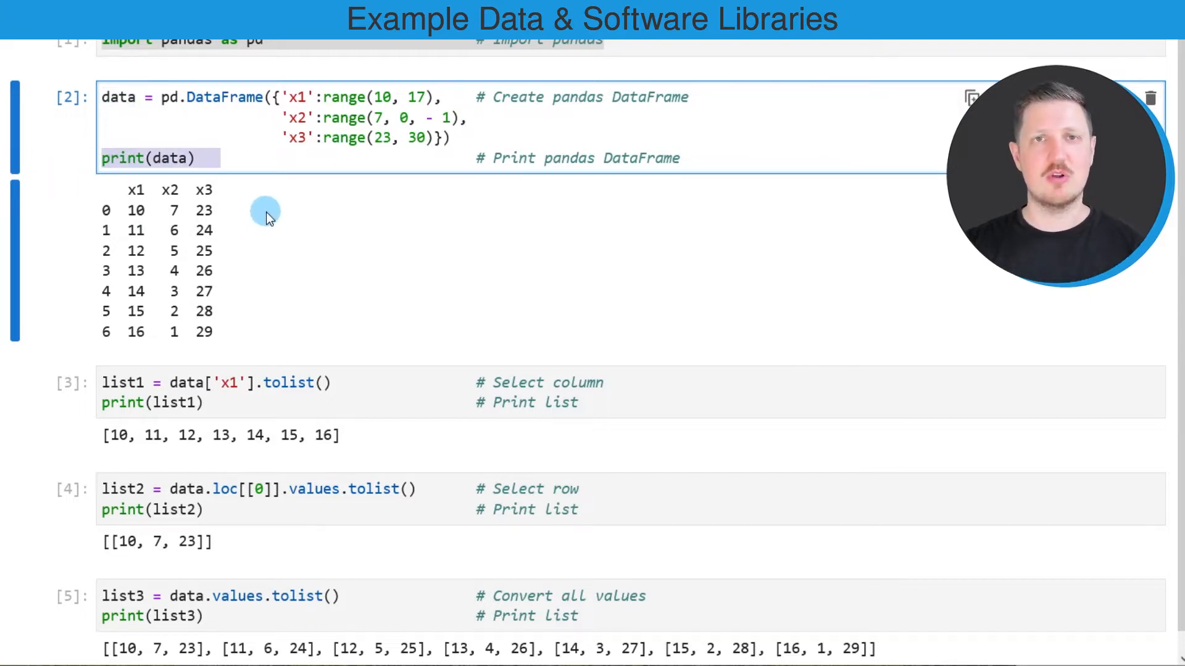
mouse_move(102, 197)
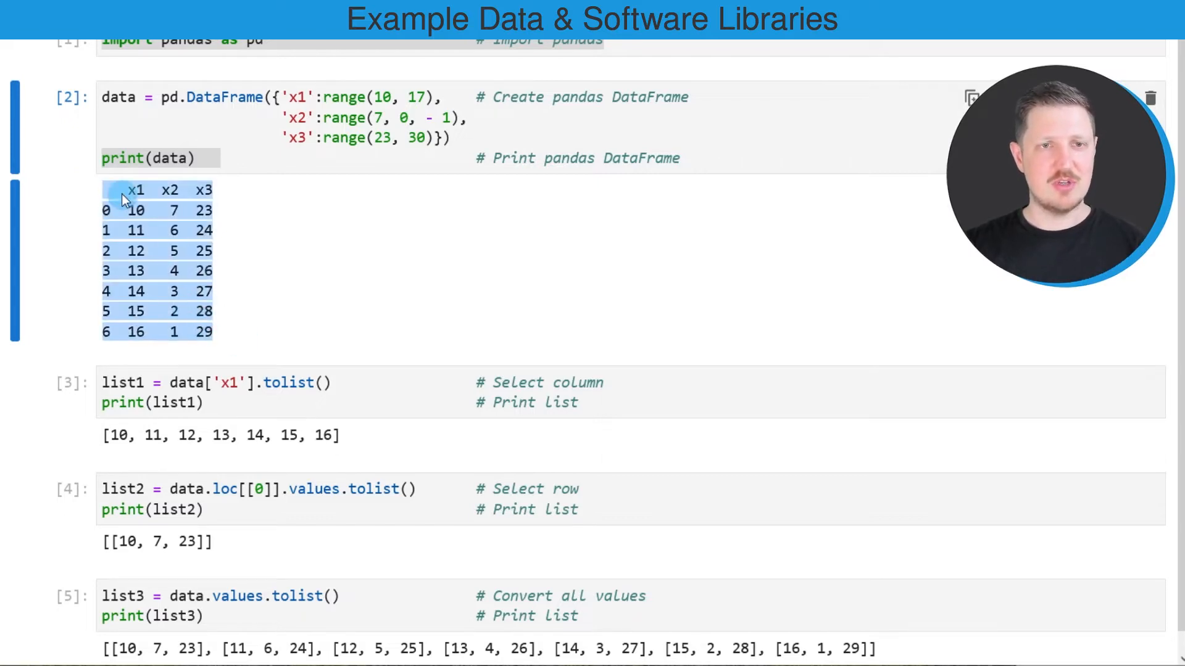
mouse_move(143, 210)
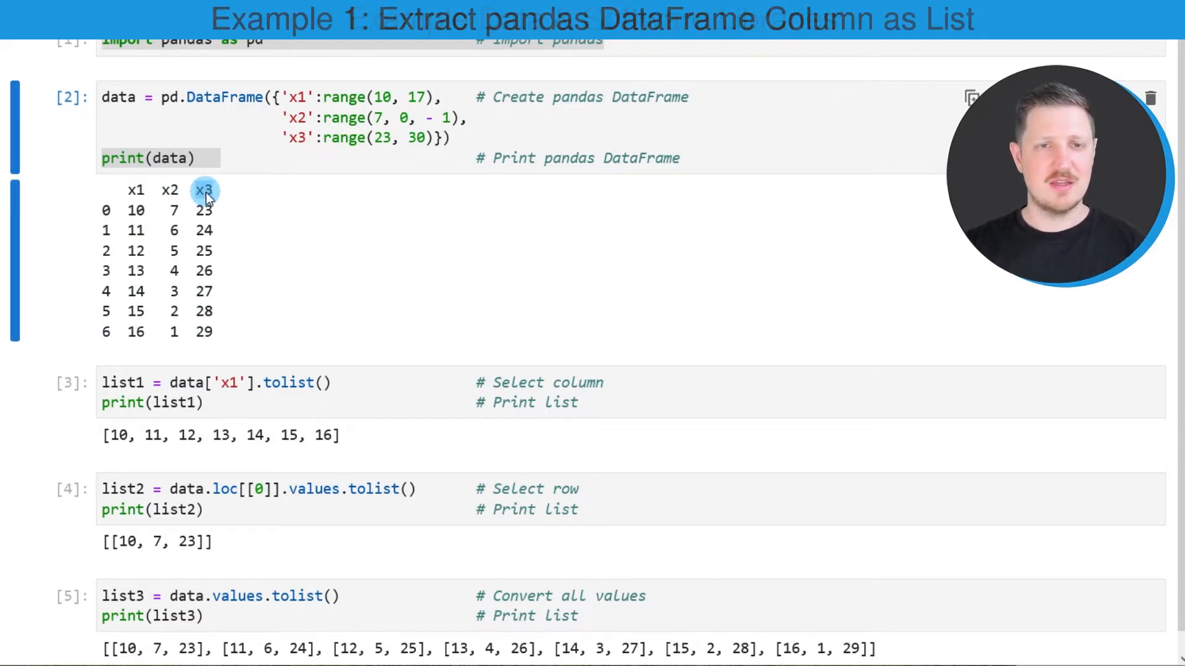
mouse_move(223, 219)
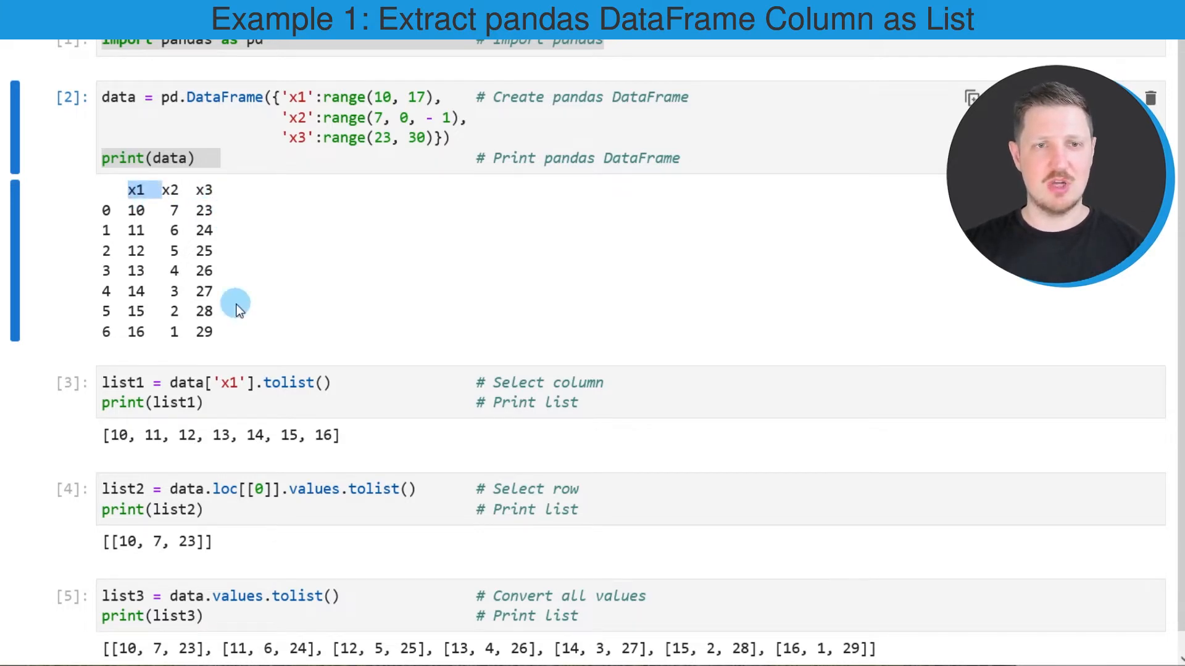
mouse_move(242, 328)
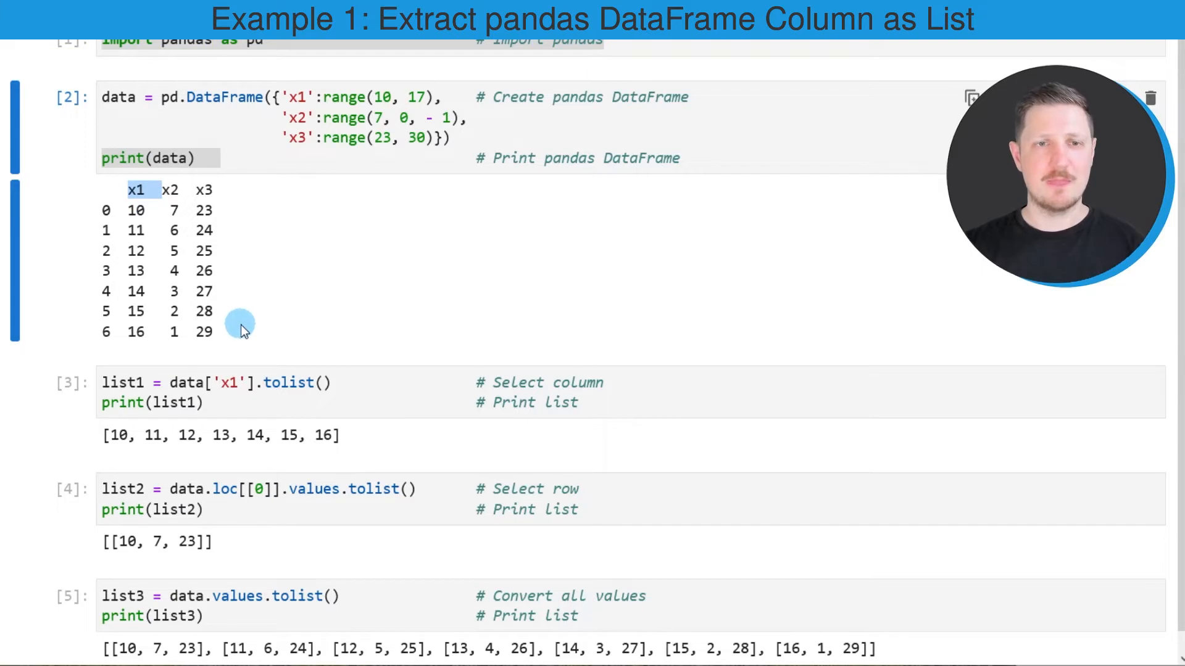
- Browse the Statistics Globe homepage, scrolling down through its content
left_click(185, 383)
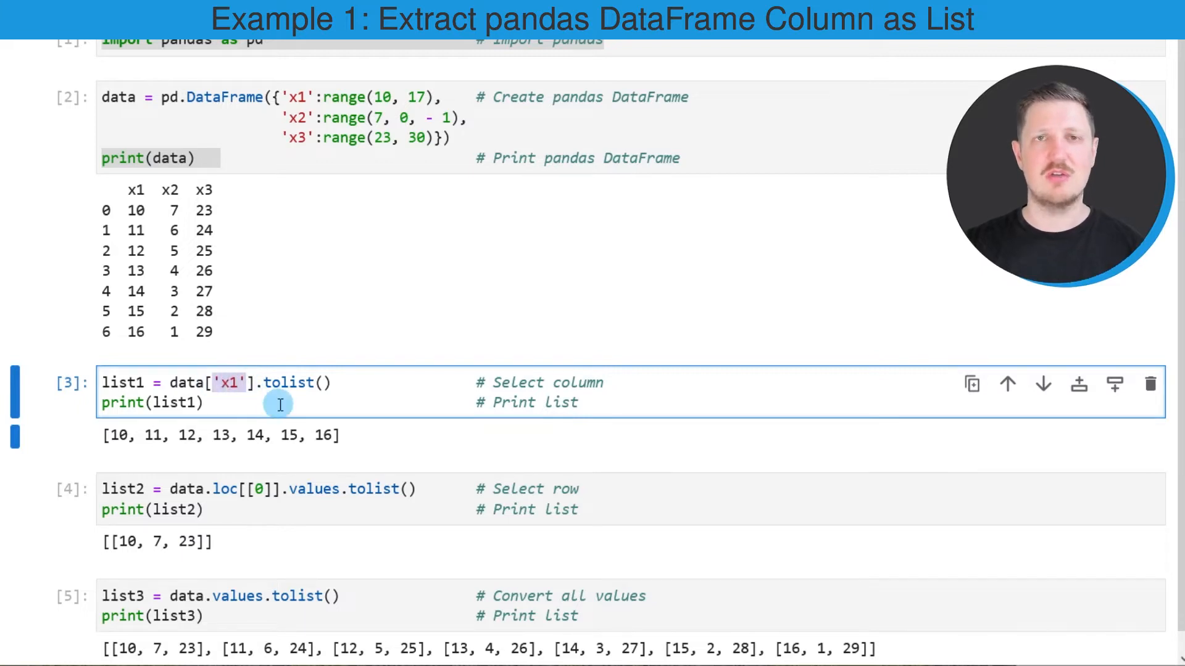
mouse_move(220, 398)
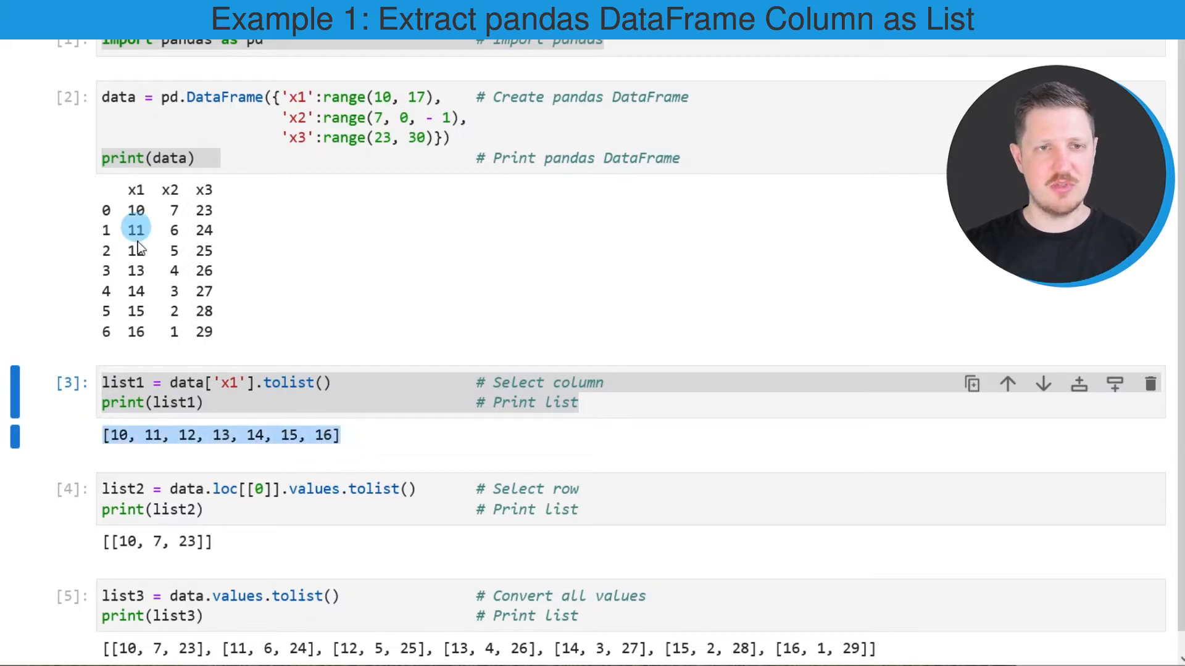
mouse_move(153, 365)
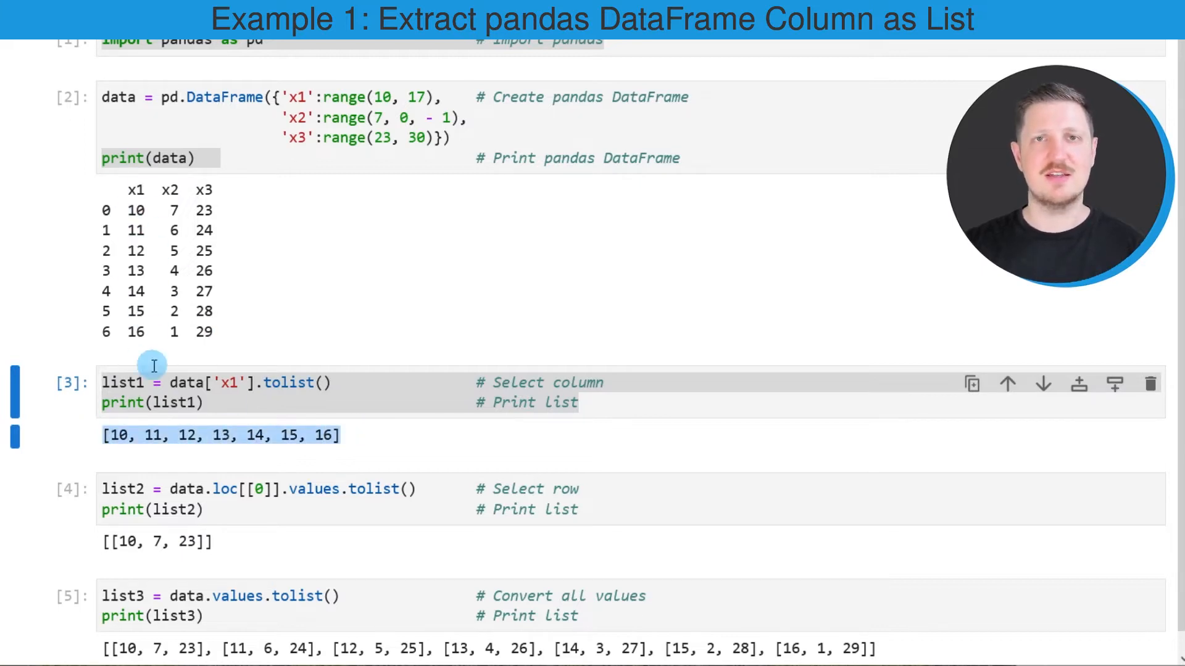
mouse_move(238, 348)
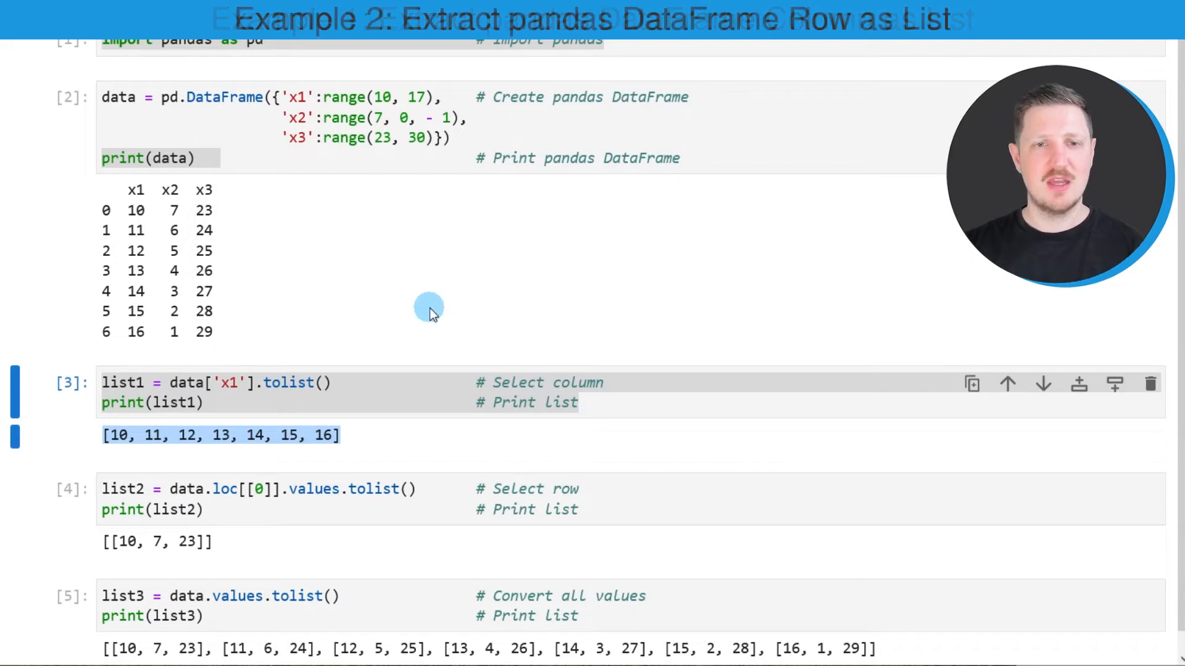
mouse_move(455, 402)
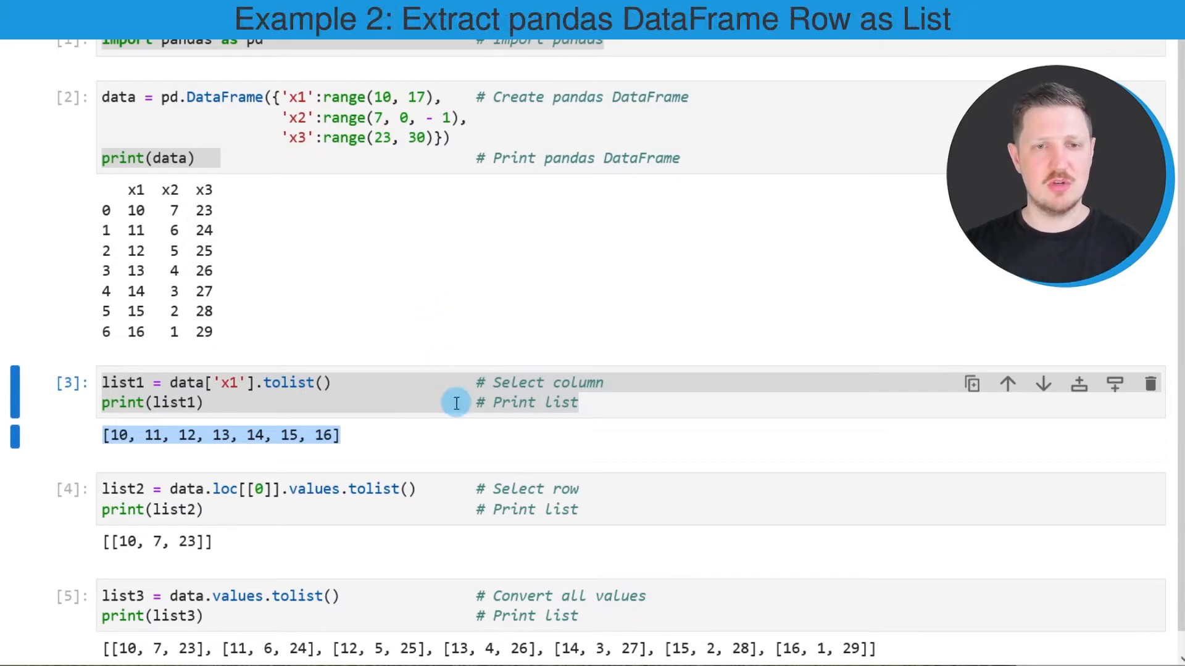
mouse_move(441, 444)
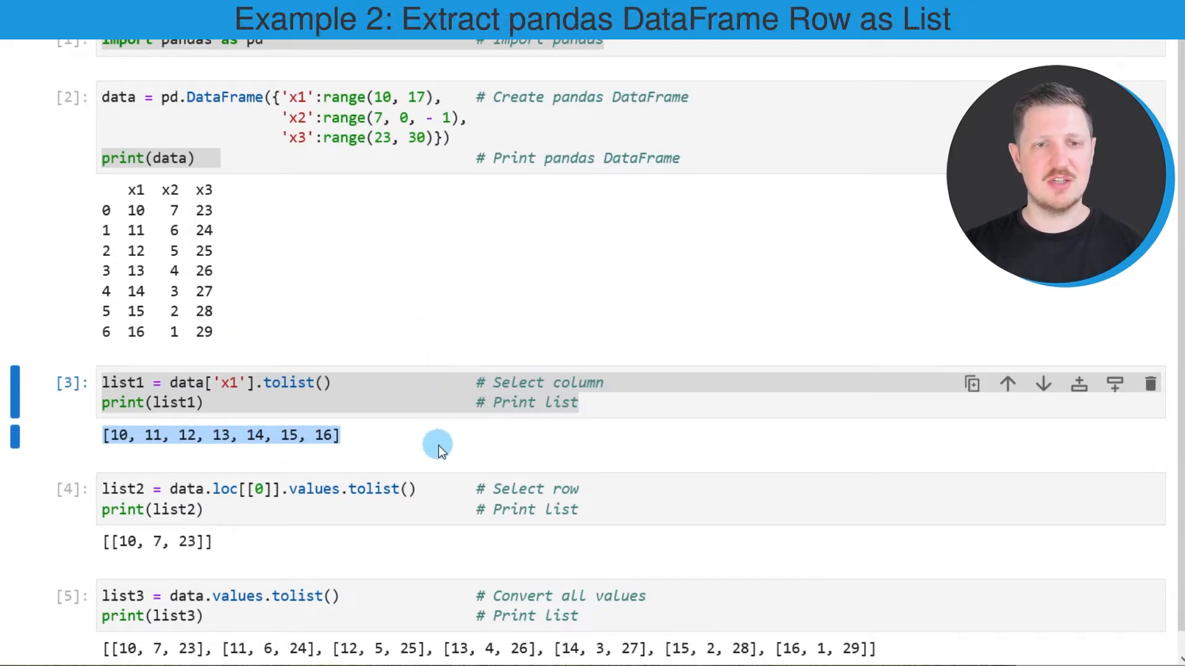
left_click(369, 489)
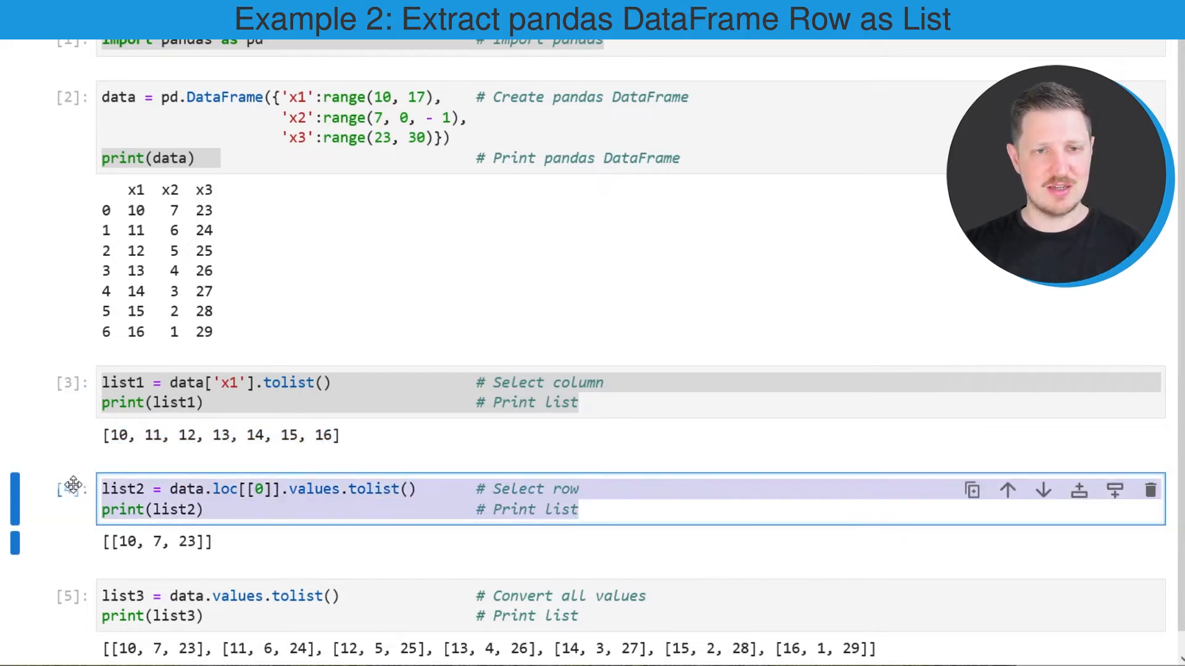
left_click(174, 509)
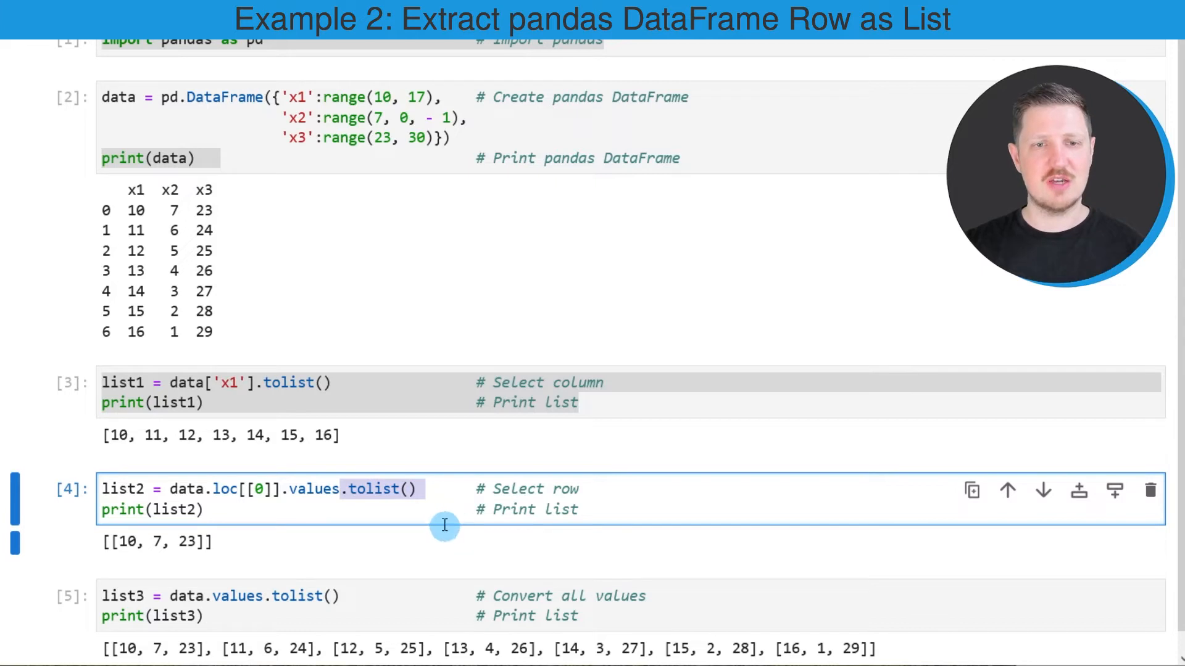
mouse_move(437, 498)
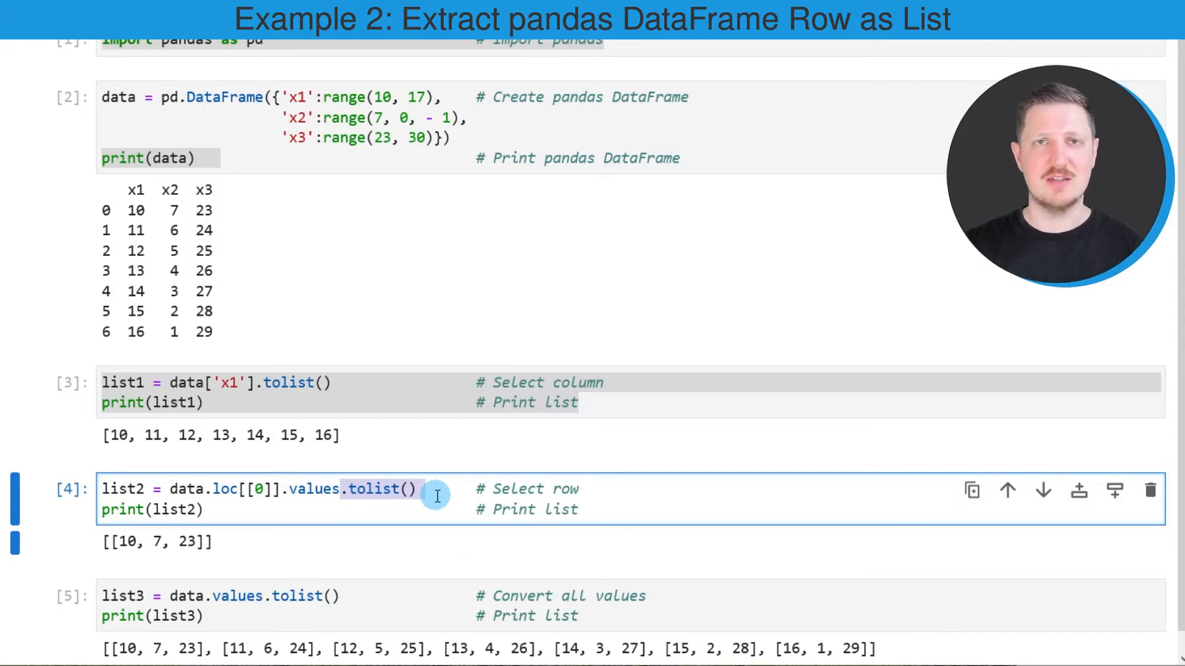
mouse_move(235, 490)
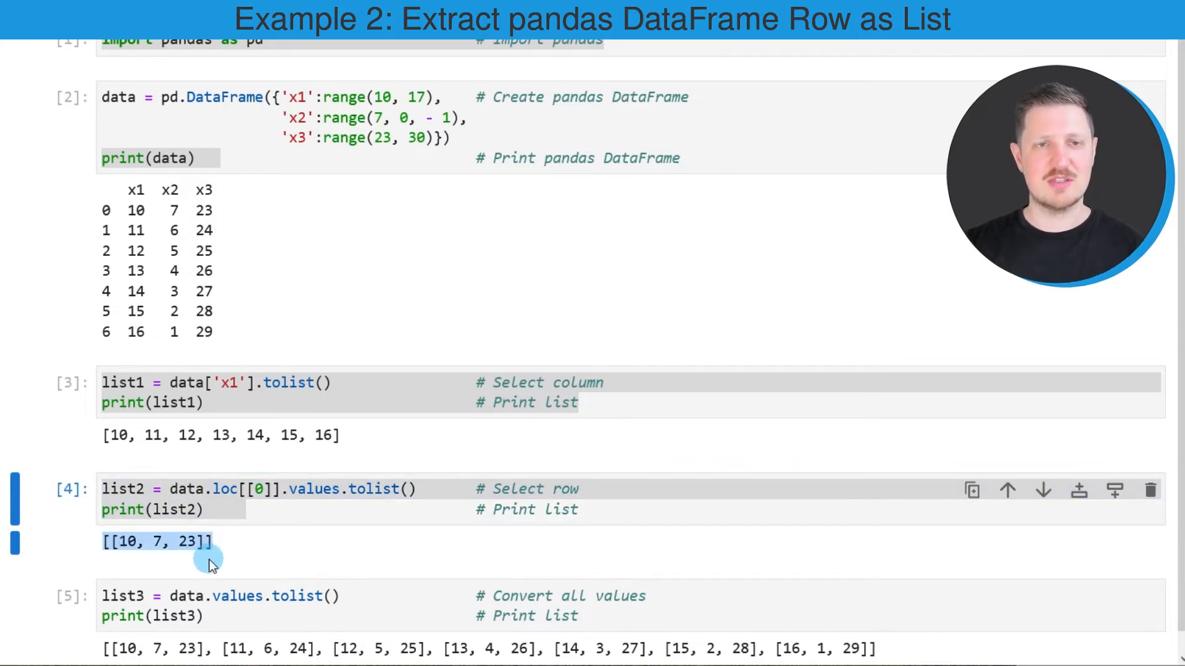
mouse_move(96, 217)
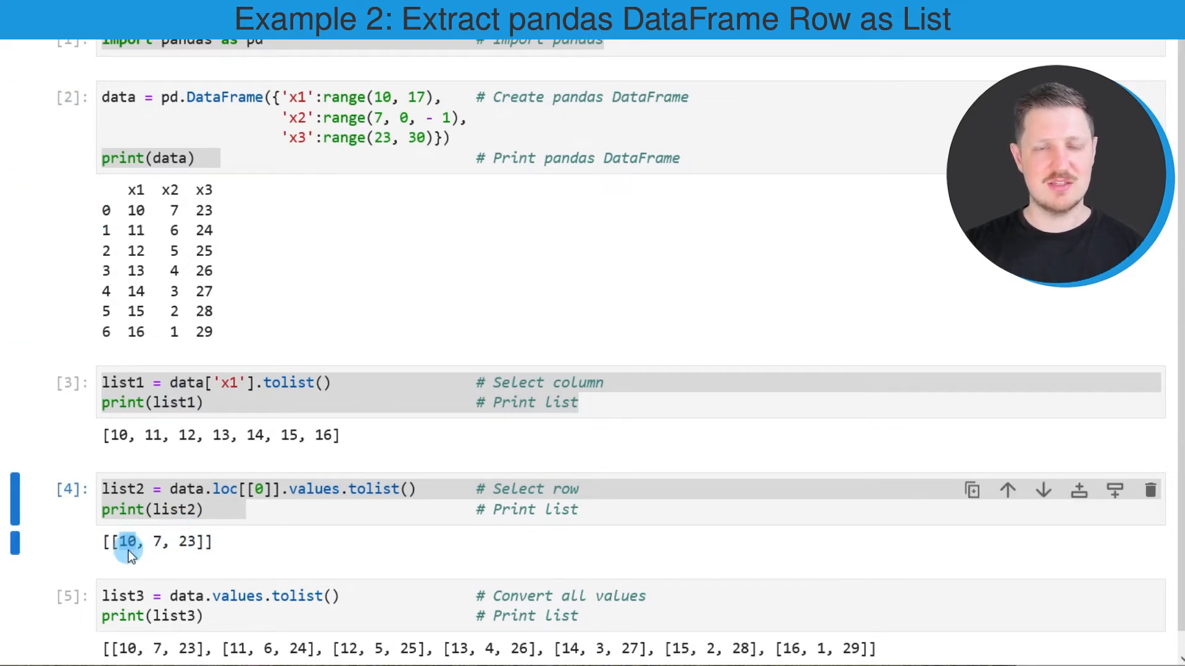
mouse_move(185, 548)
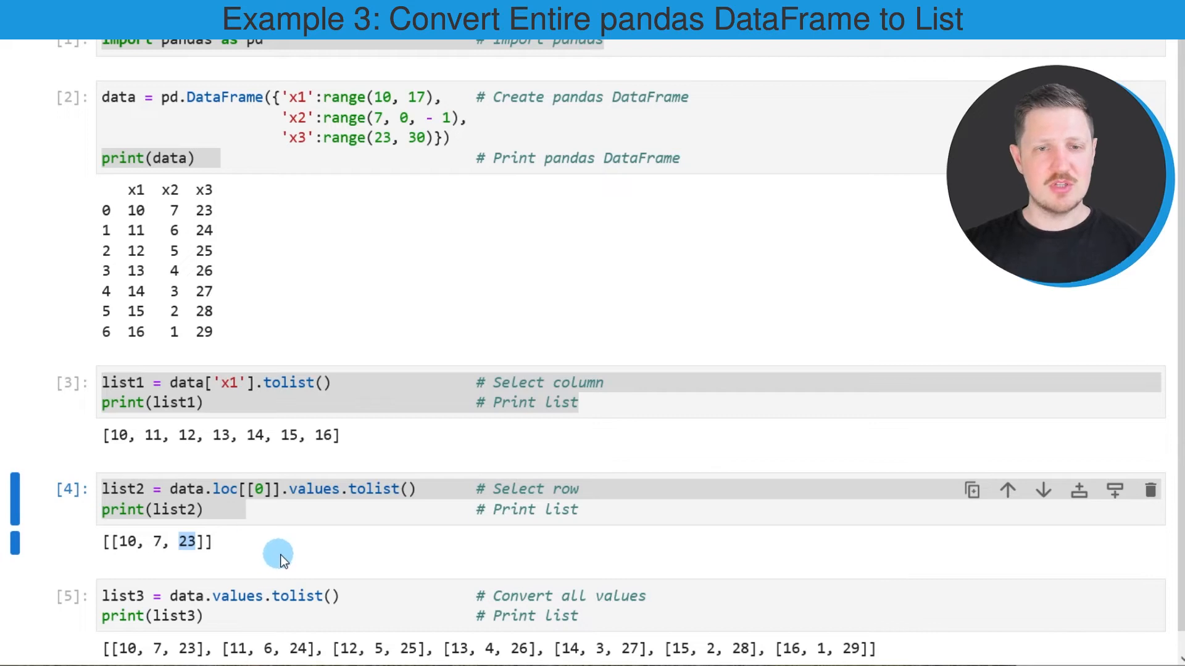
mouse_move(341, 570)
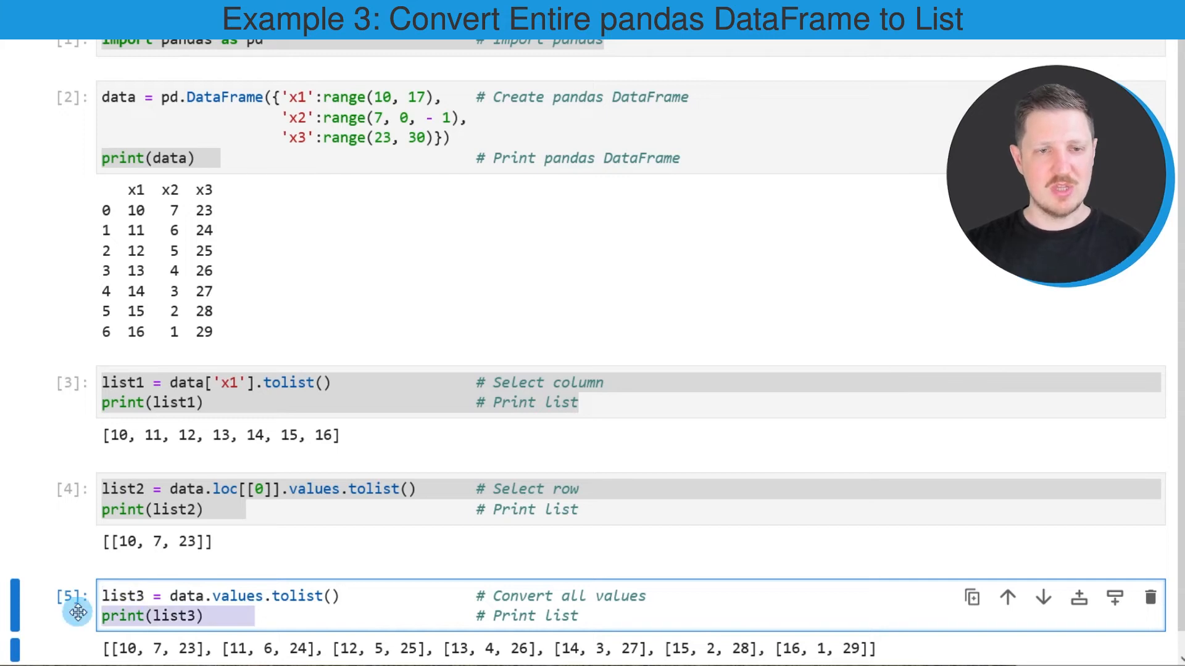
mouse_move(200, 651)
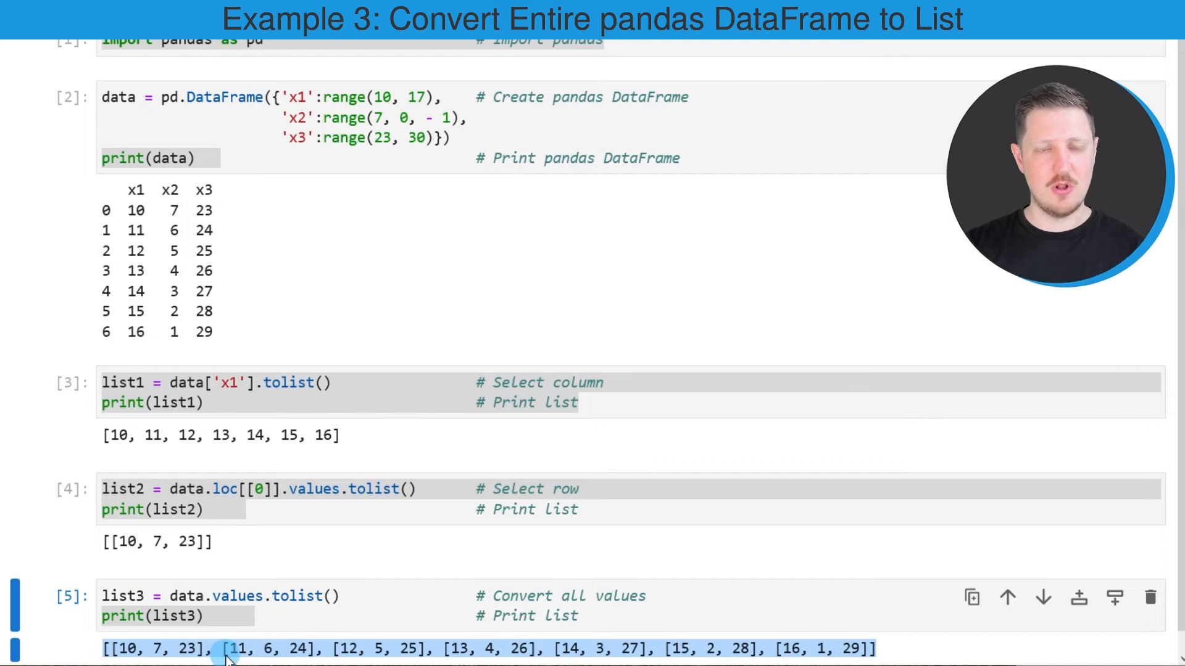
mouse_move(271, 655)
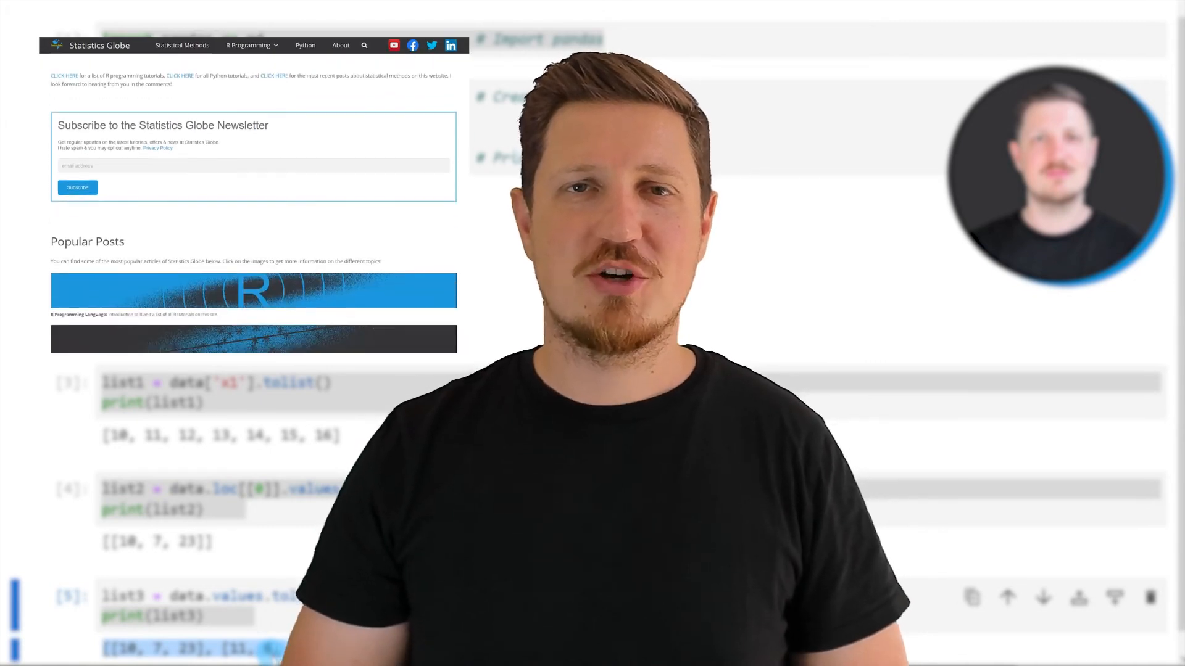
scroll("down", 3)
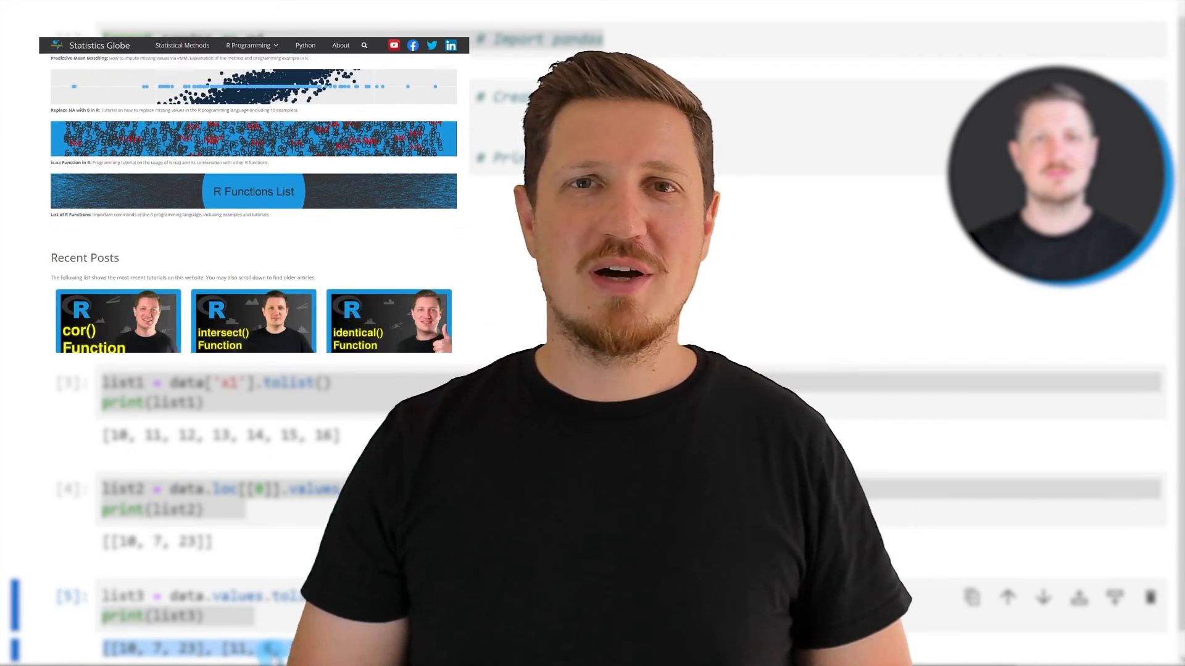
scroll("down", 3)
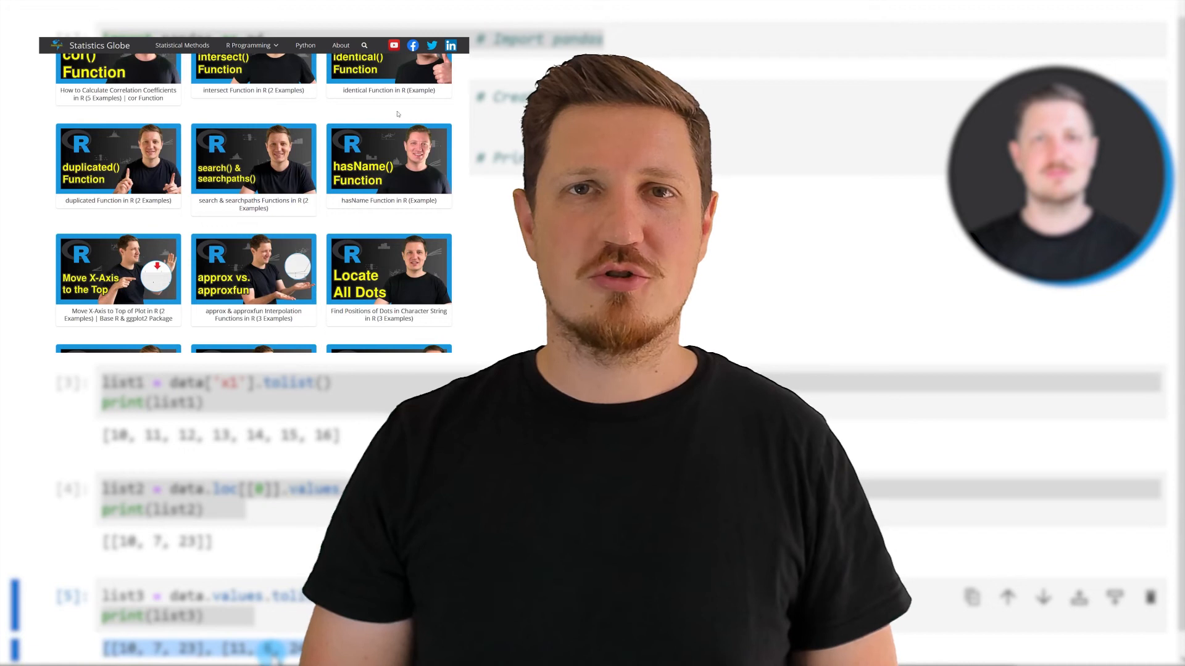
- From the R Programming menu, go to the Graphics in R gallery and scroll through it
left_click(248, 44)
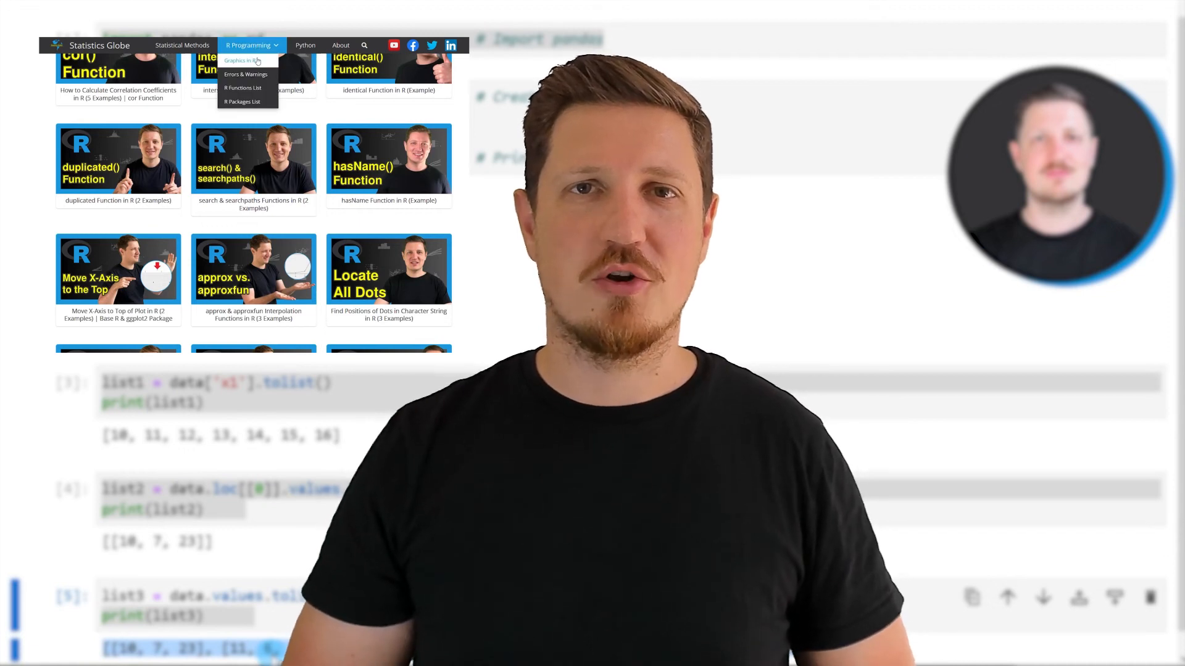
left_click(241, 60)
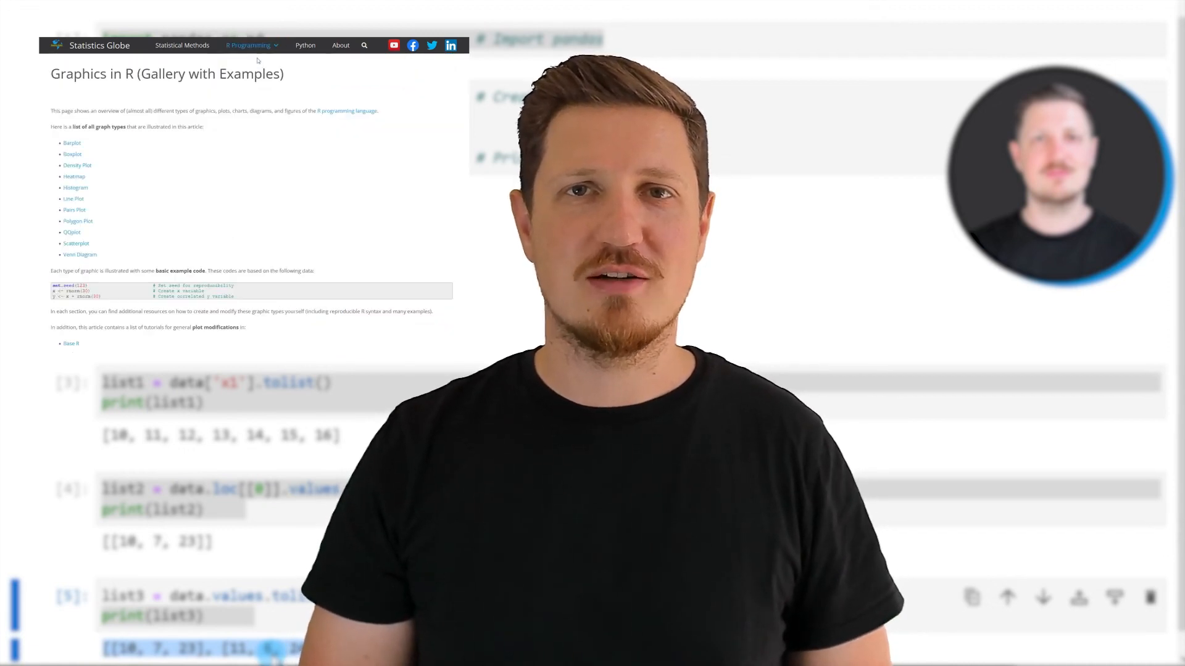
scroll("down", 3)
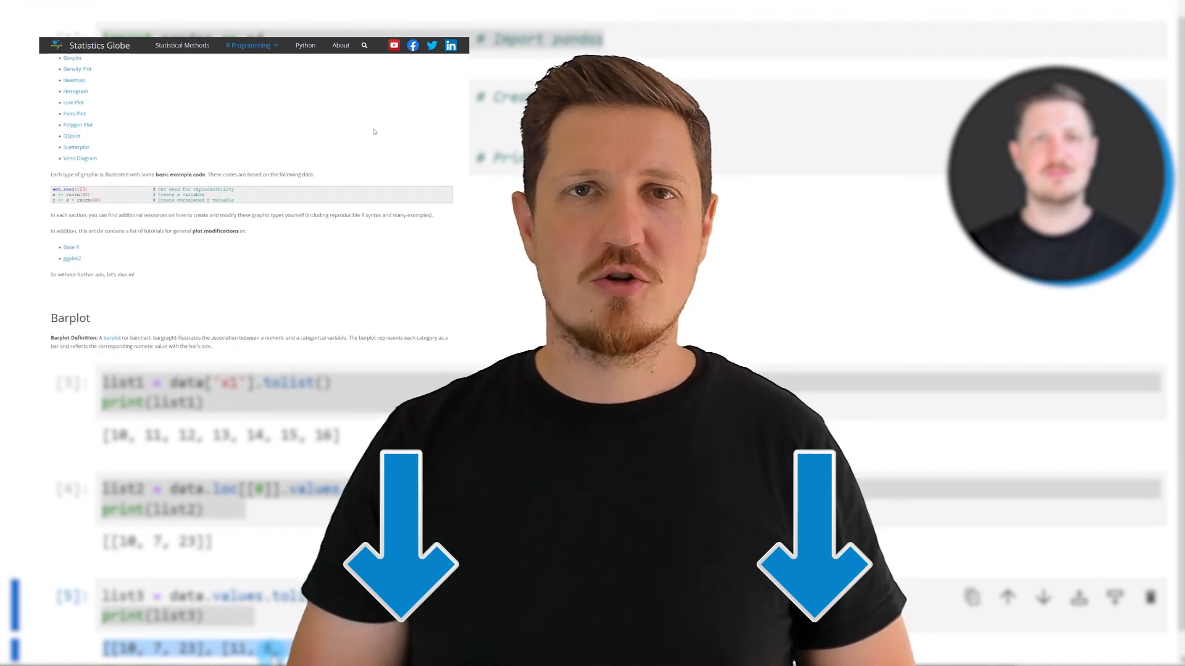
scroll("down", 3)
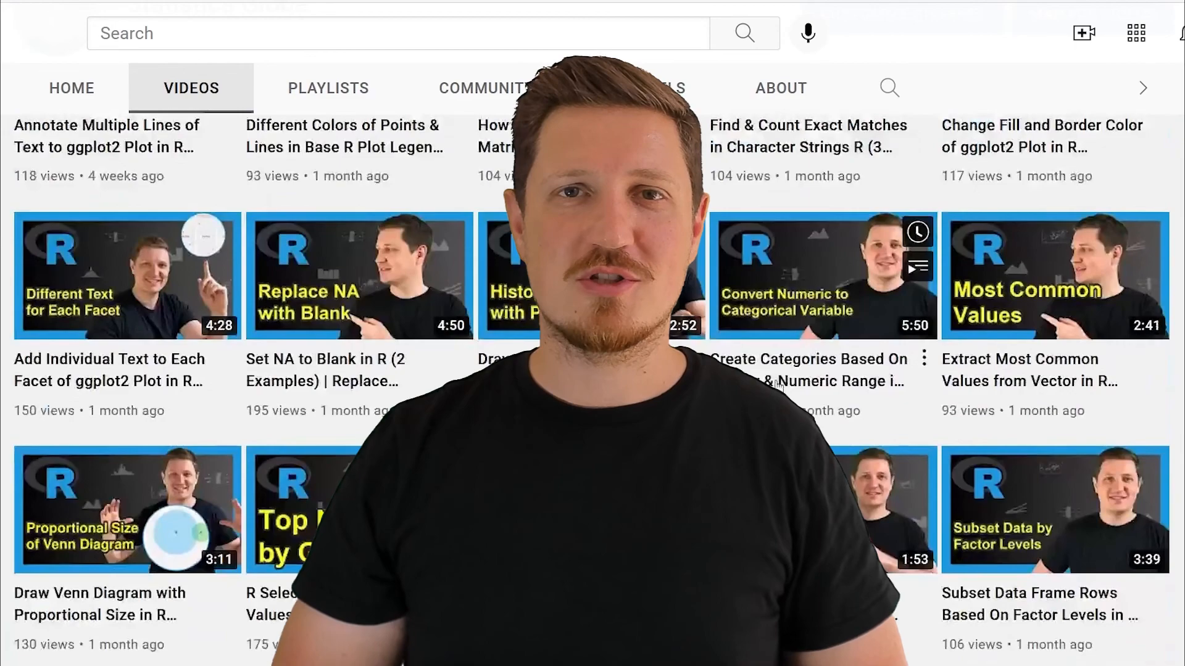
scroll("down", 3)
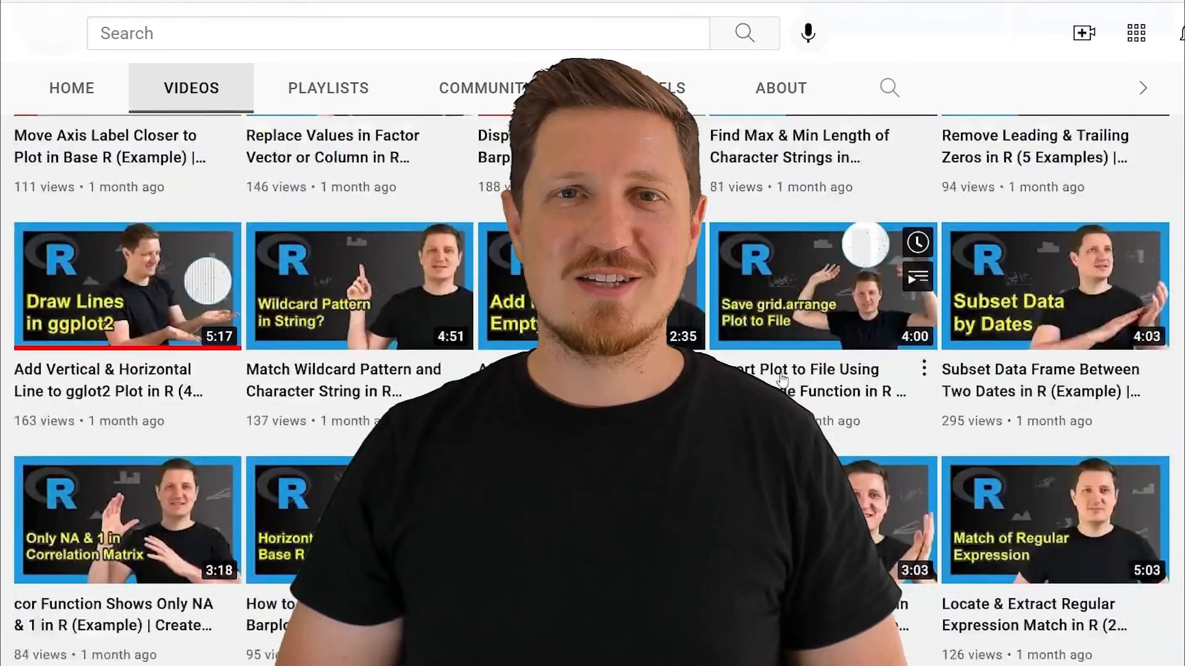
scroll("down", 3)
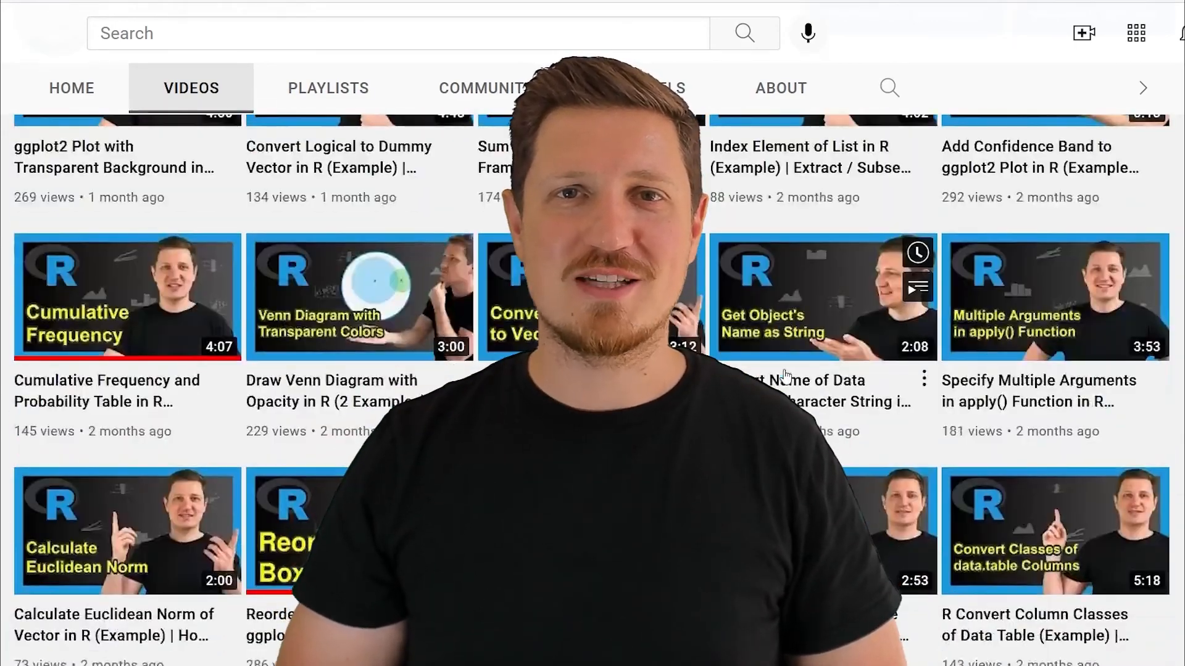